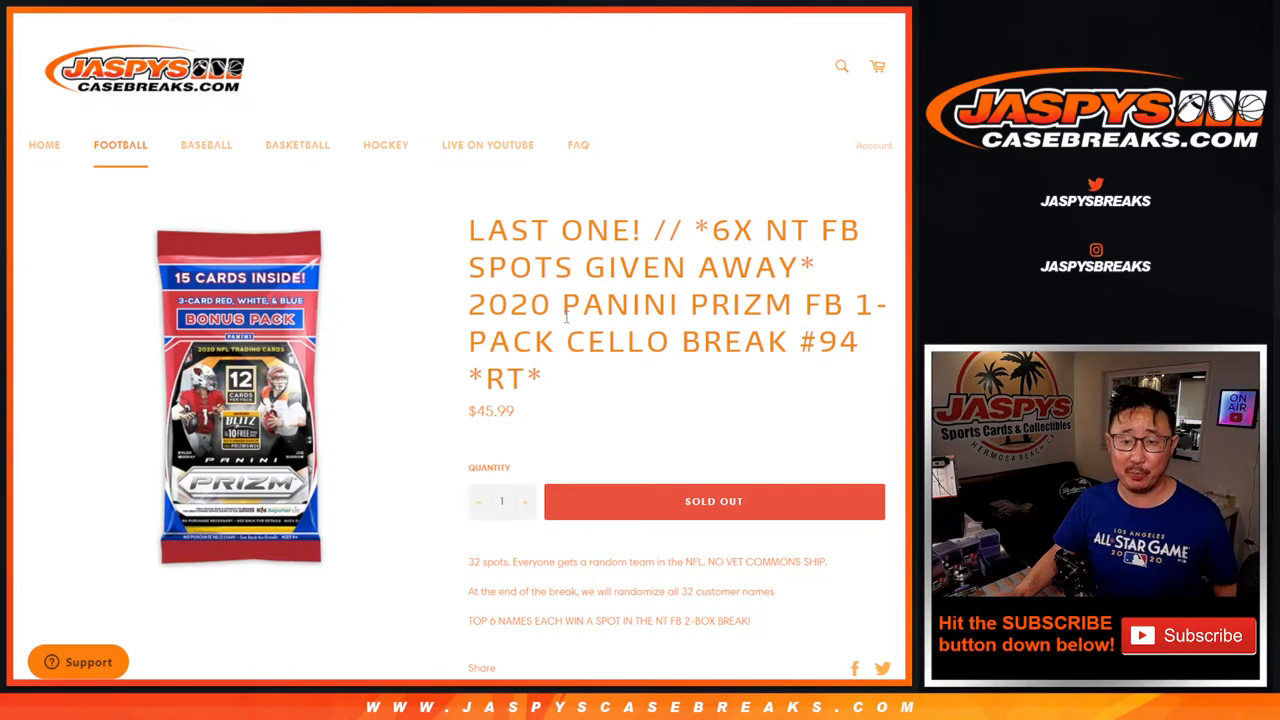
# Leave the Prizm football cello break #94 page for the List Randomizer with customer names entered
pyautogui.doubleClick(828, 340)
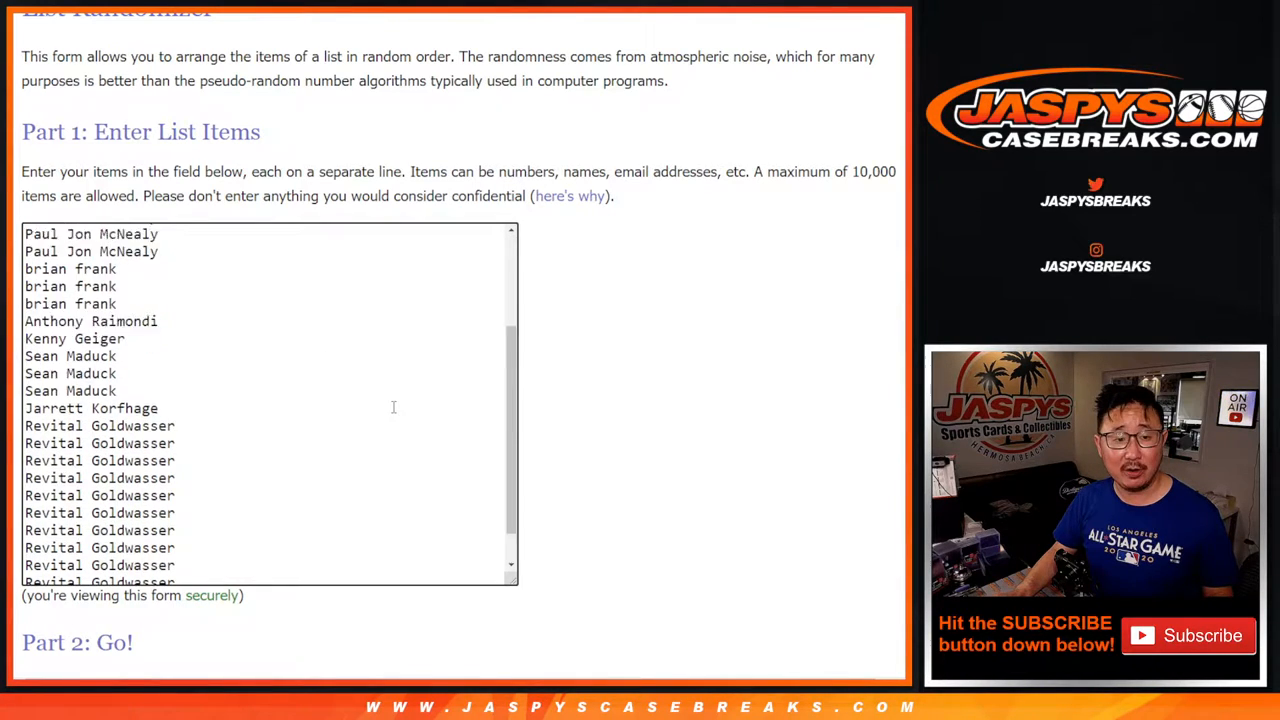
pyautogui.write('*')
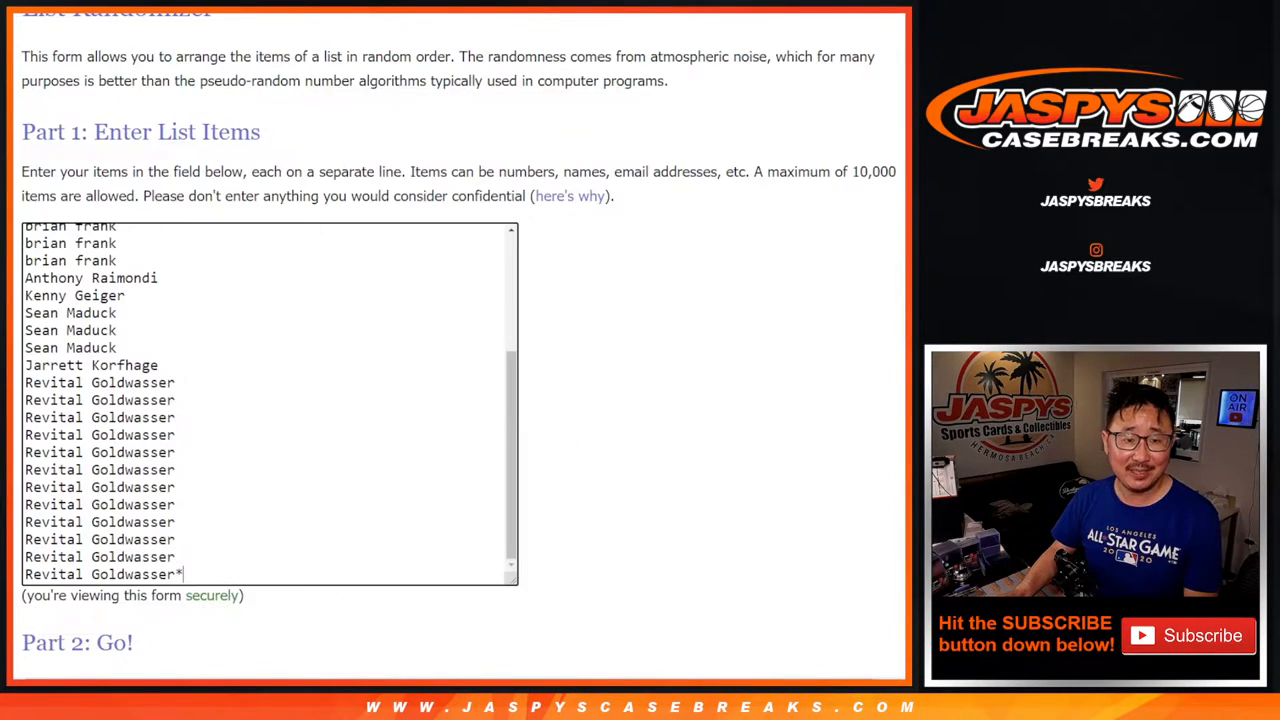
pyautogui.scroll(-3)
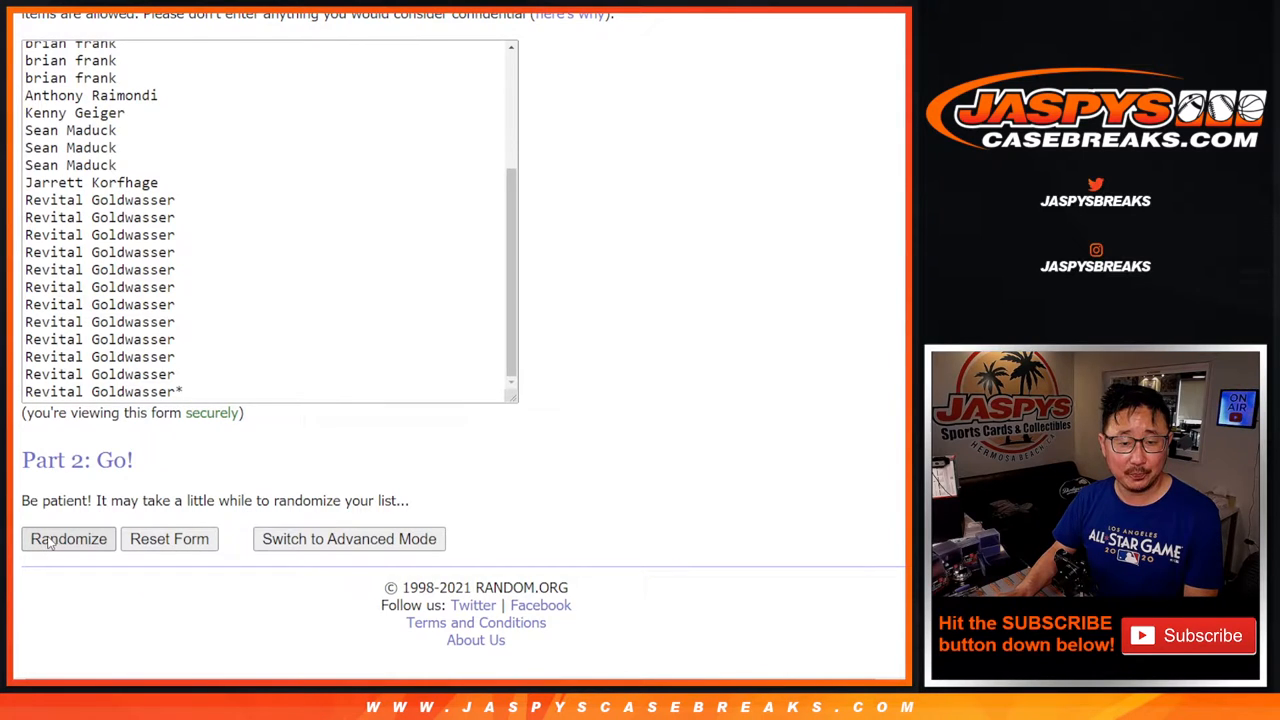
pyautogui.click(68, 538)
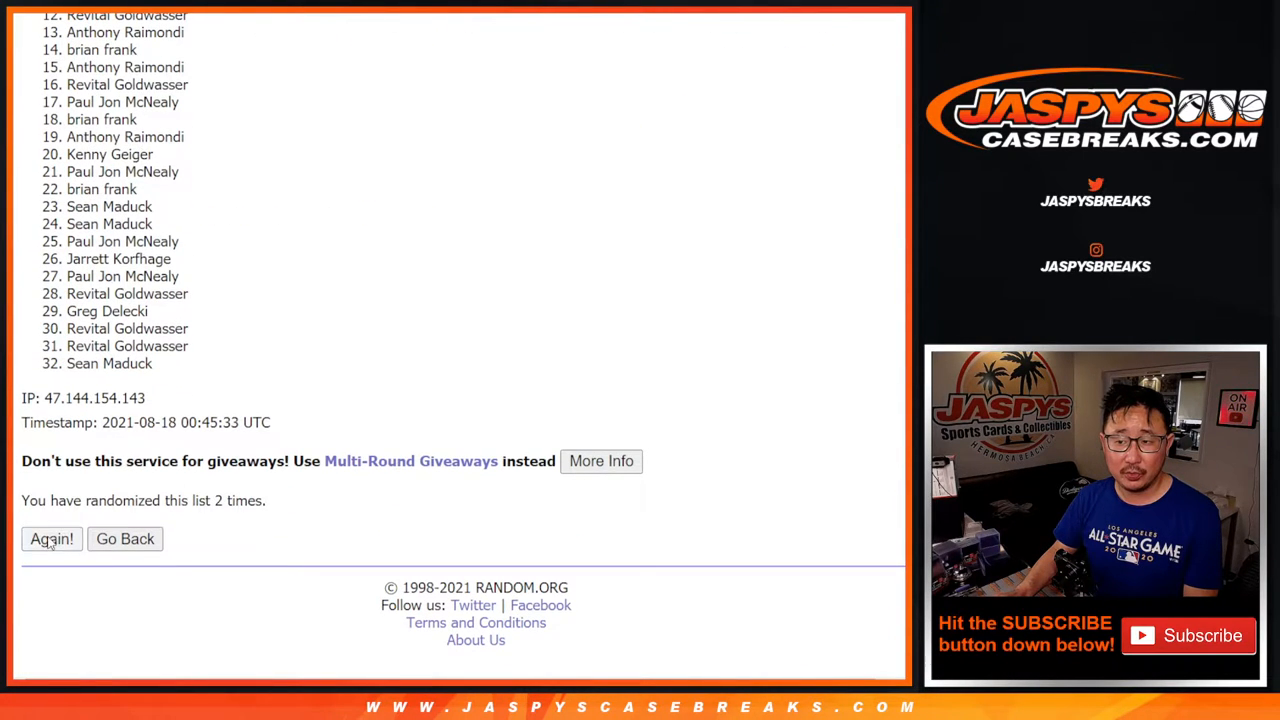
pyautogui.click(52, 538)
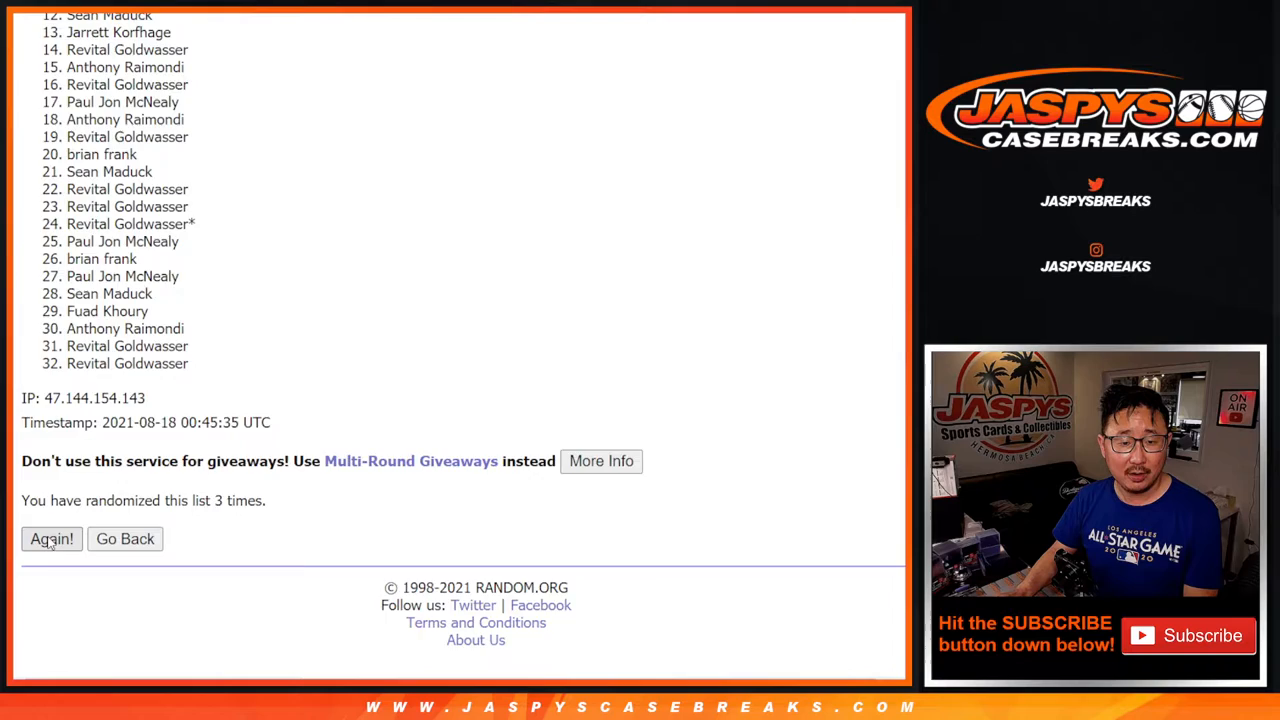
pyautogui.click(52, 540)
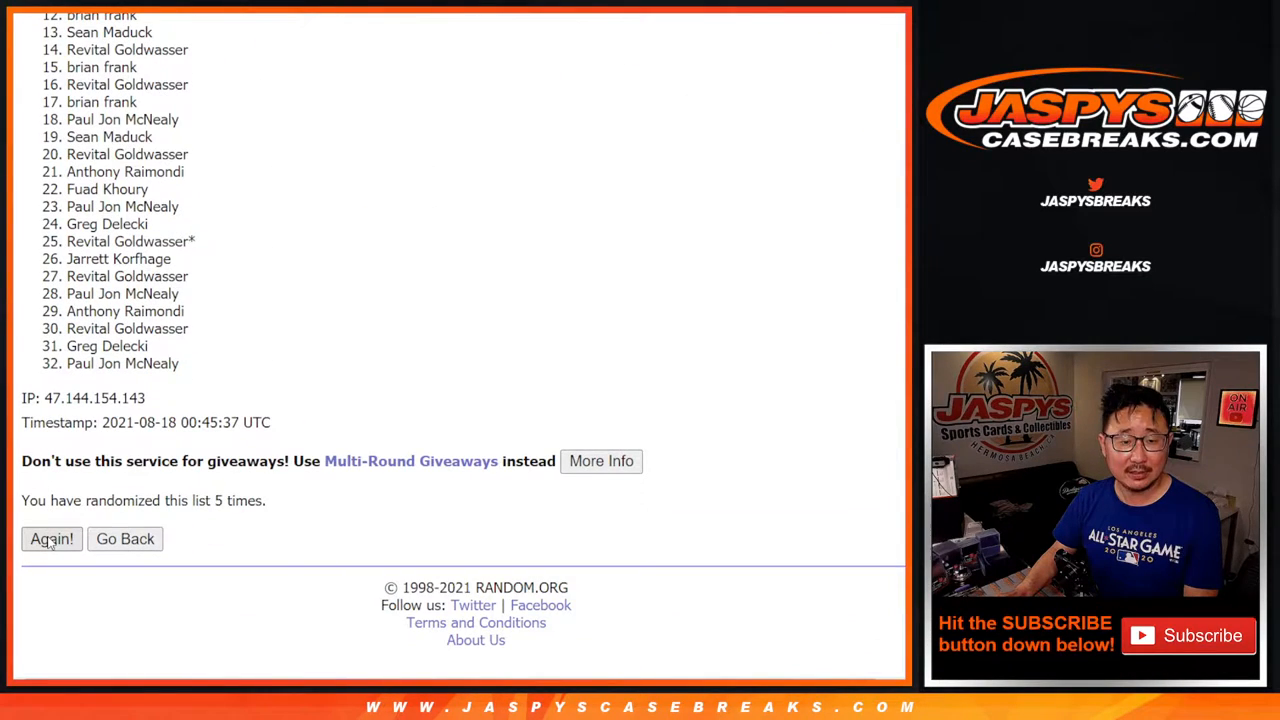
pyautogui.click(52, 538)
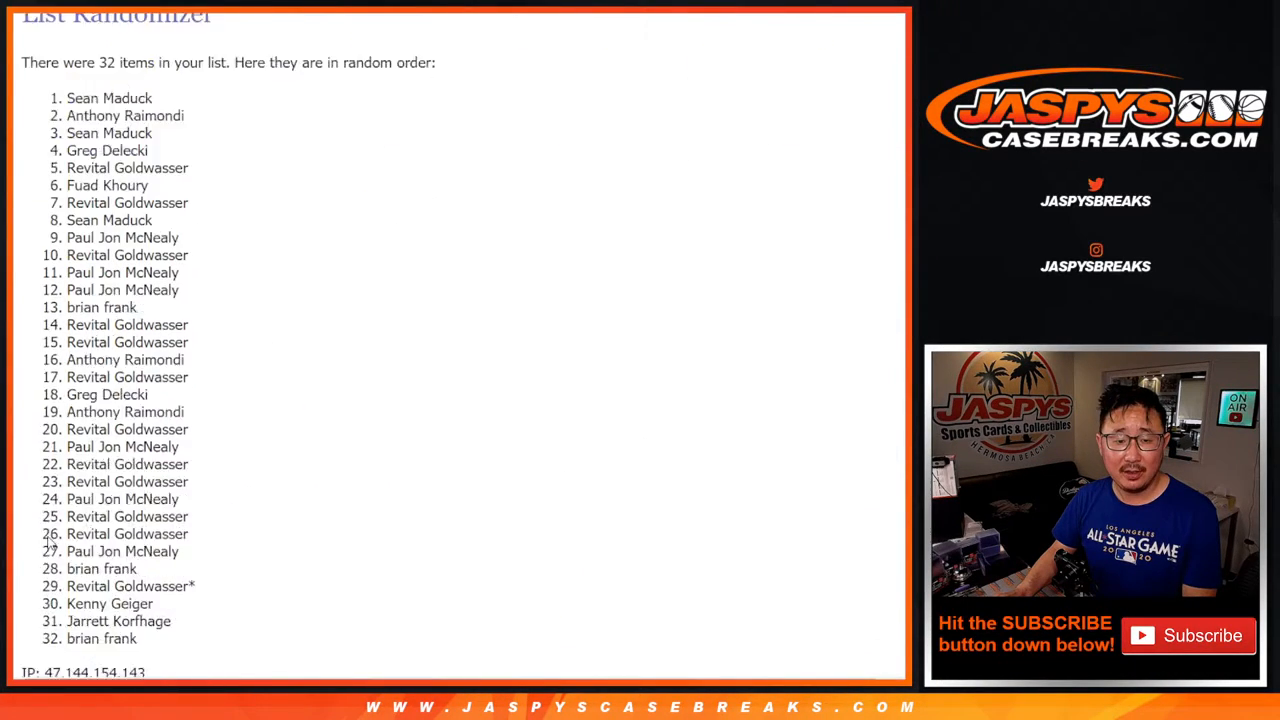
pyautogui.click(52, 538)
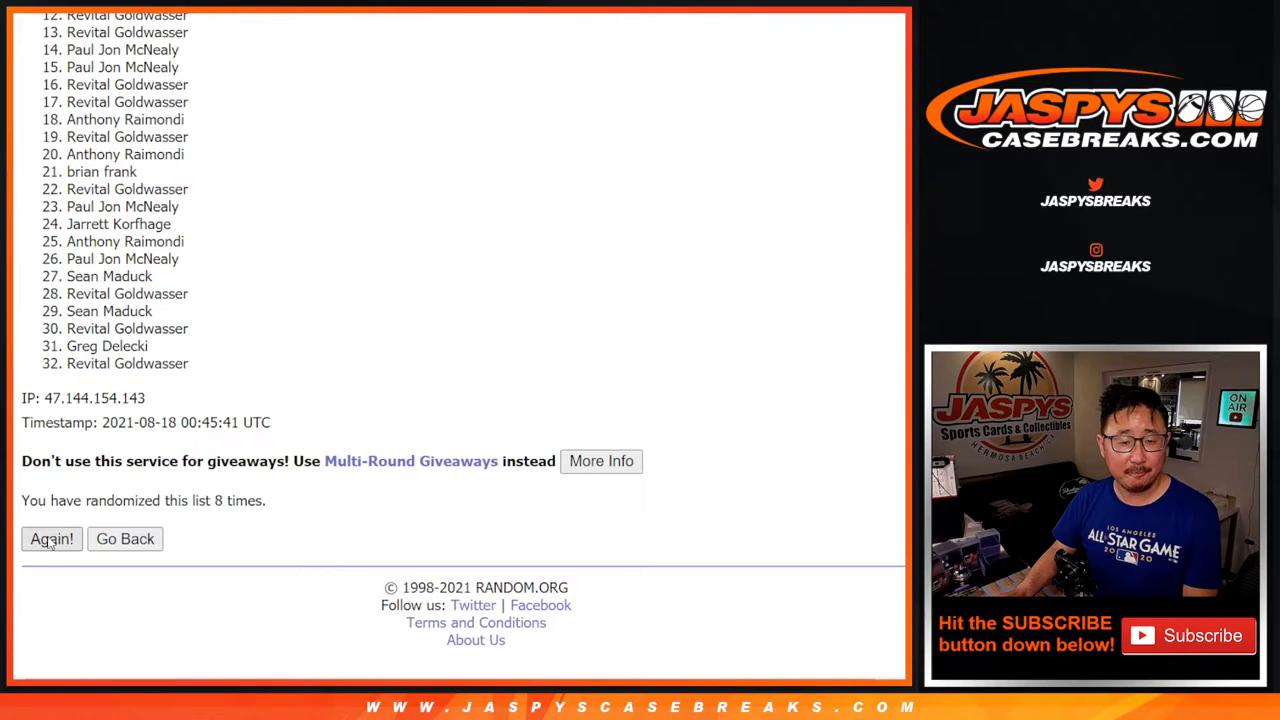
pyautogui.click(52, 538)
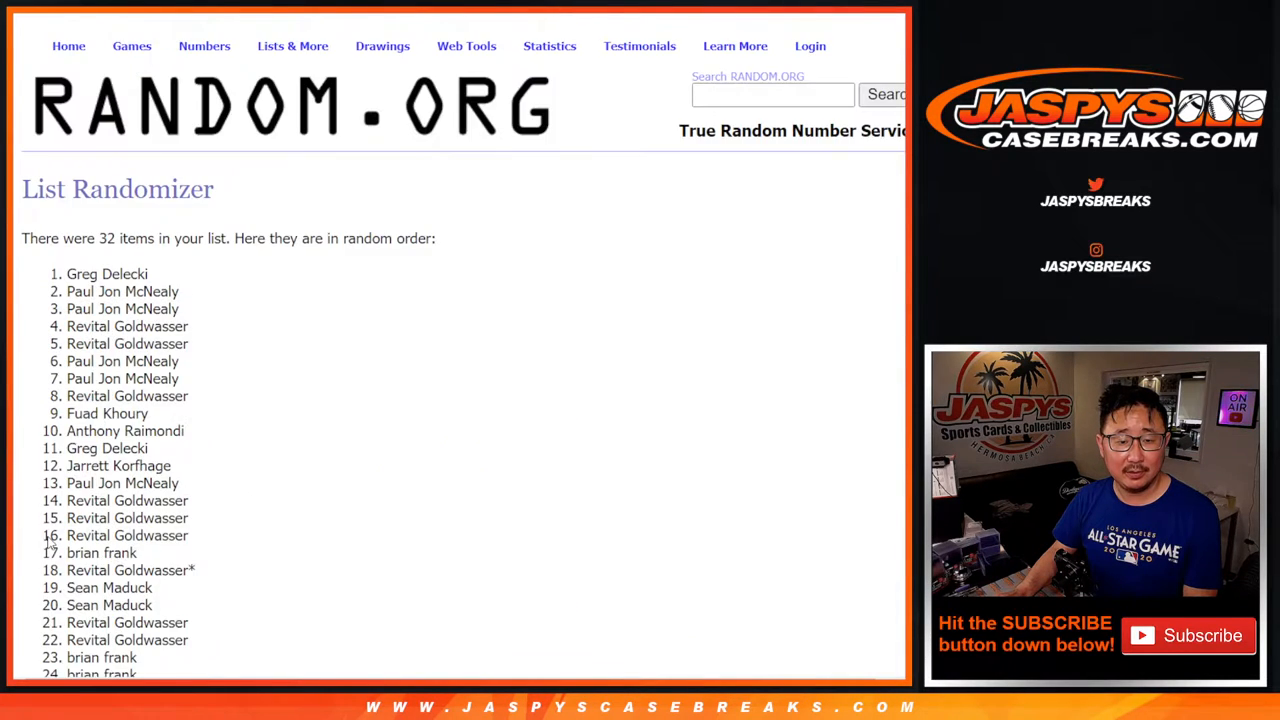
pyautogui.scroll(-3)
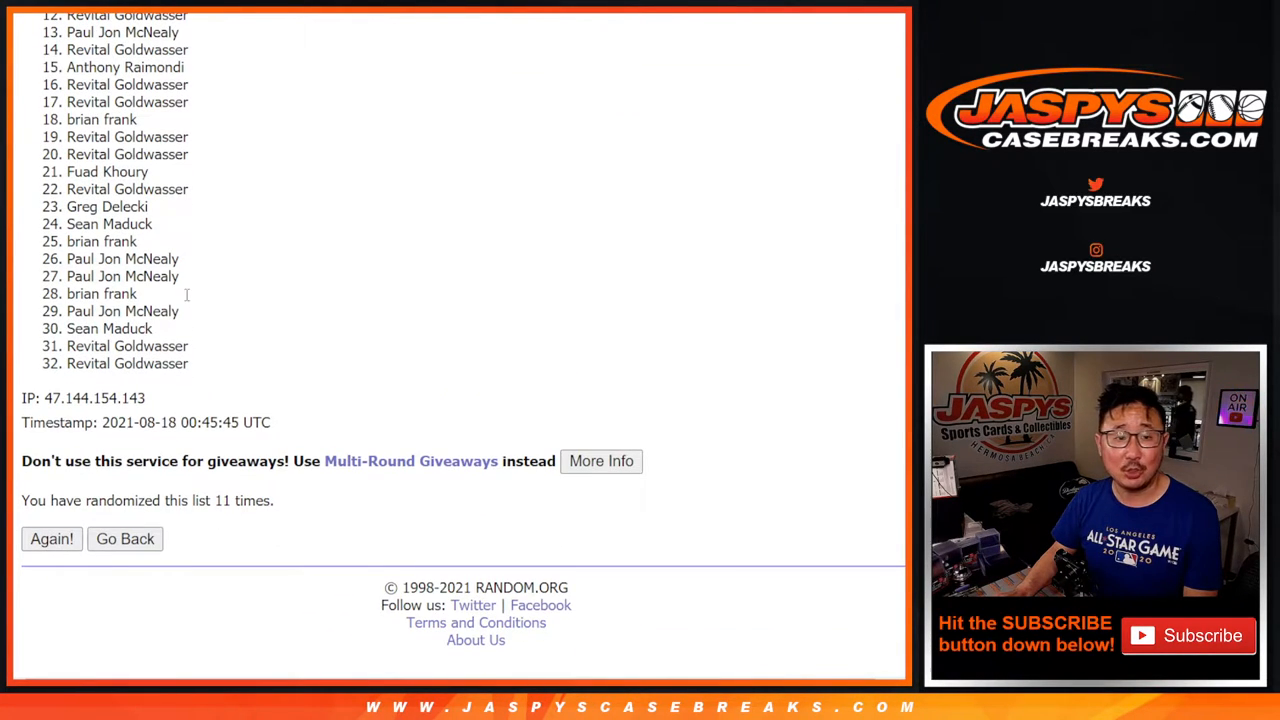
pyautogui.click(52, 538)
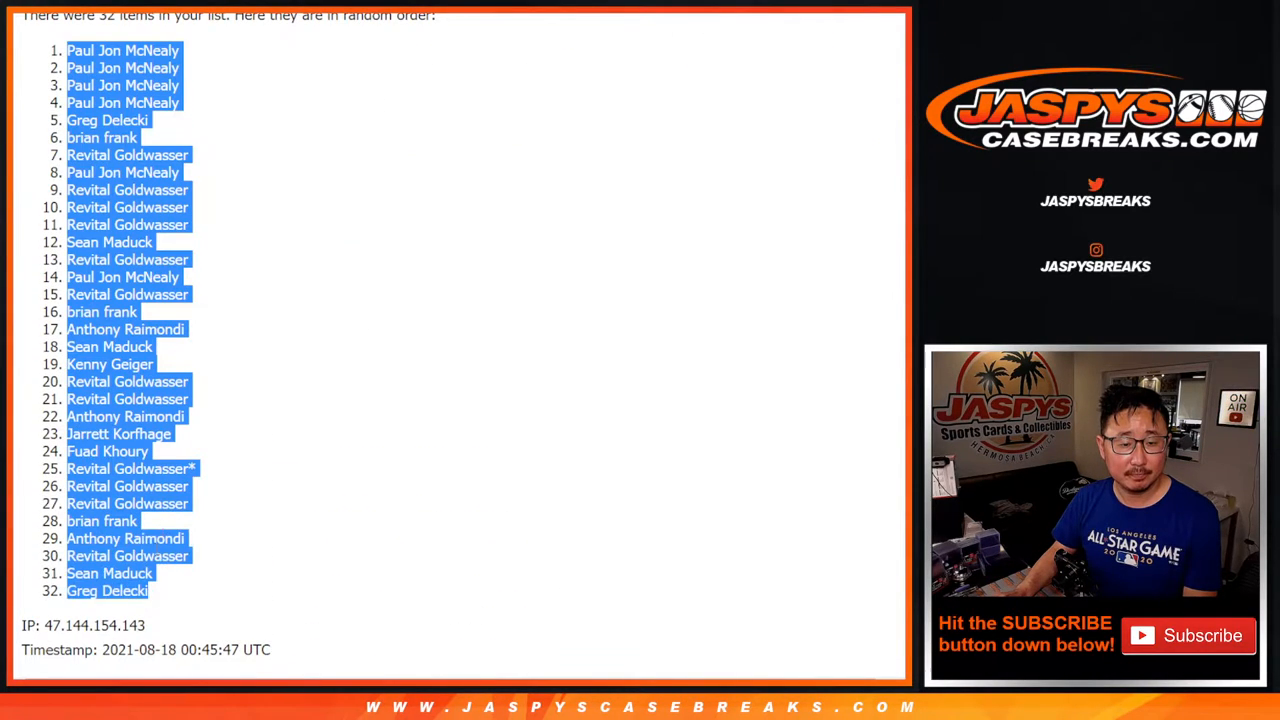
pyautogui.scroll(-3)
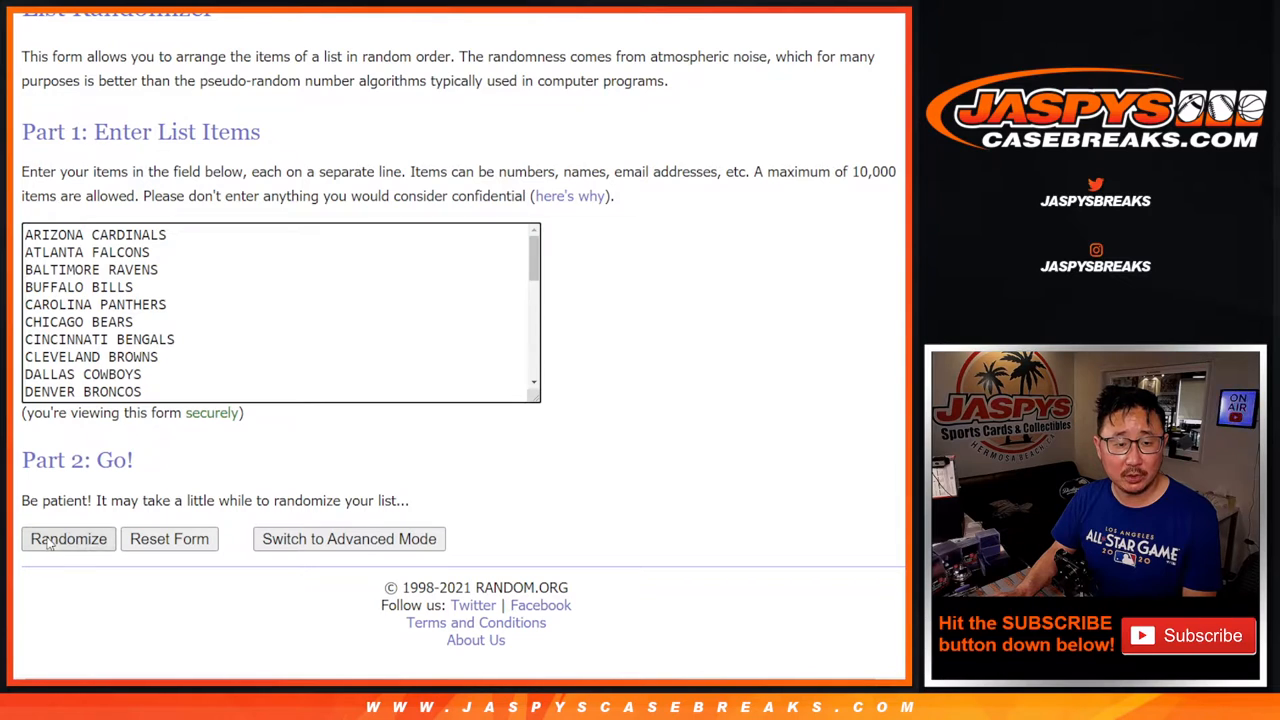
# Randomize the 32 NFL teams and reshuffle until the counter reaches 10 times
pyautogui.click(68, 540)
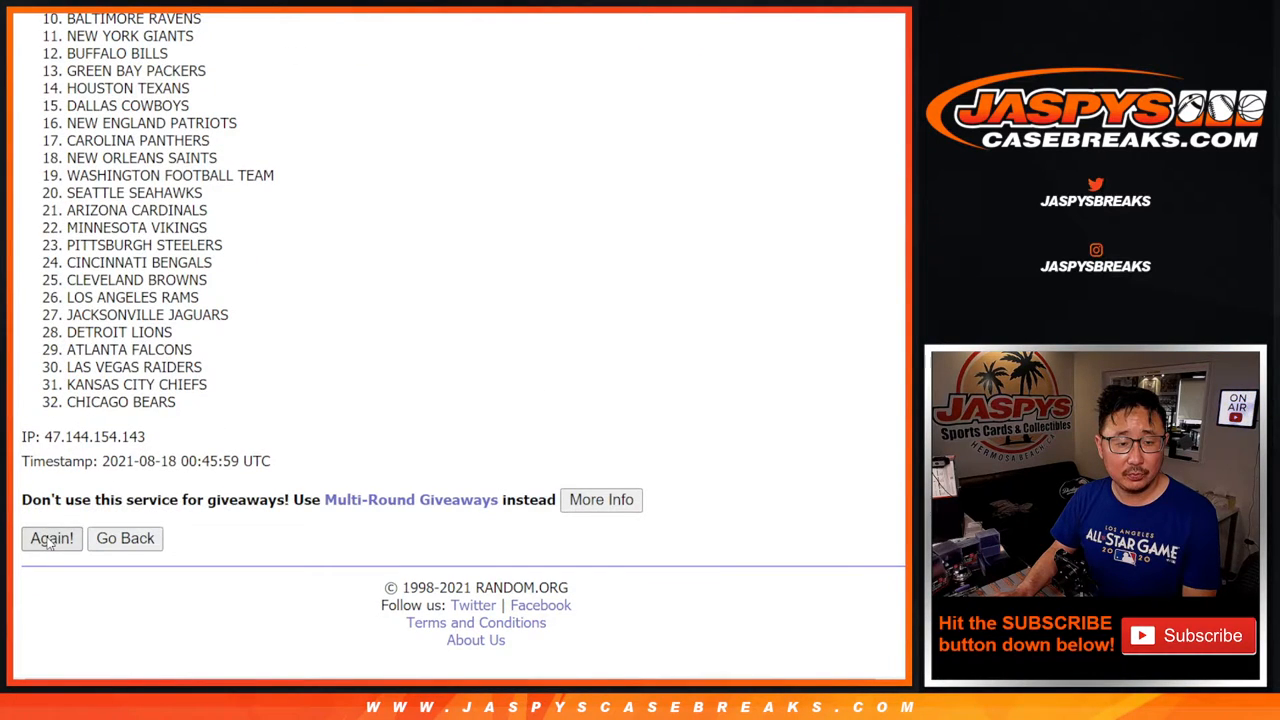
pyautogui.click(52, 538)
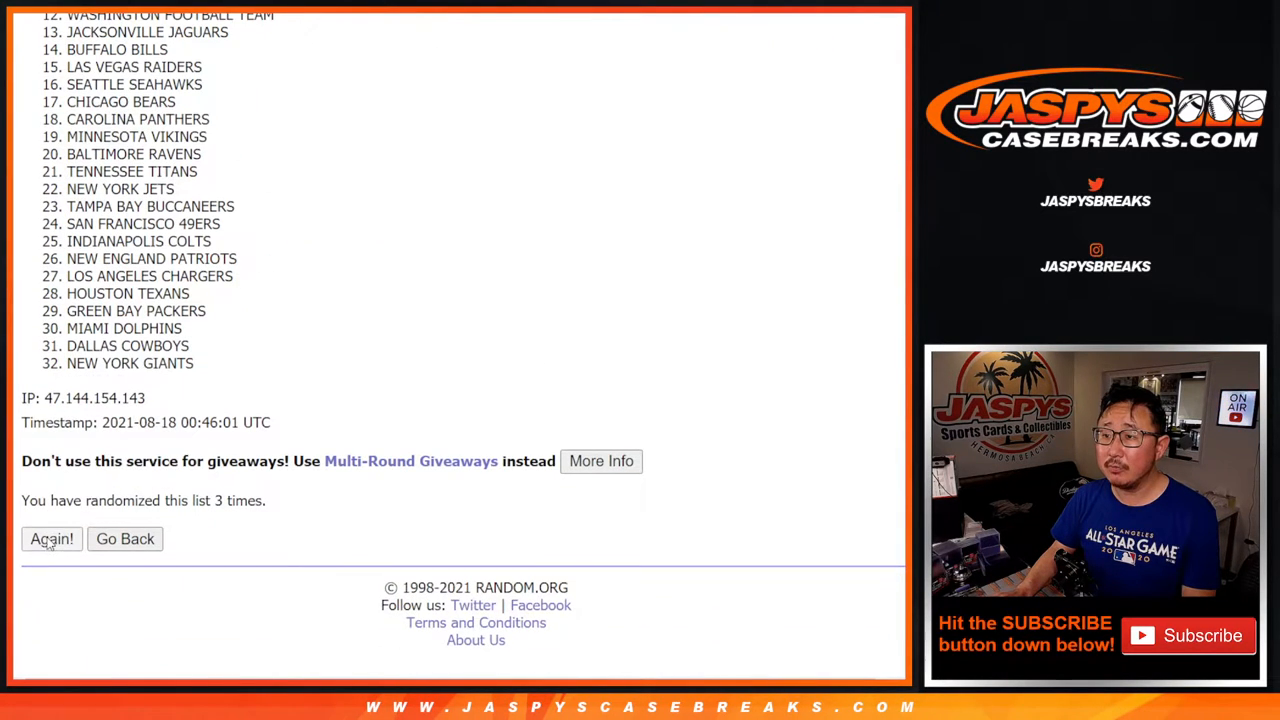
pyautogui.click(52, 538)
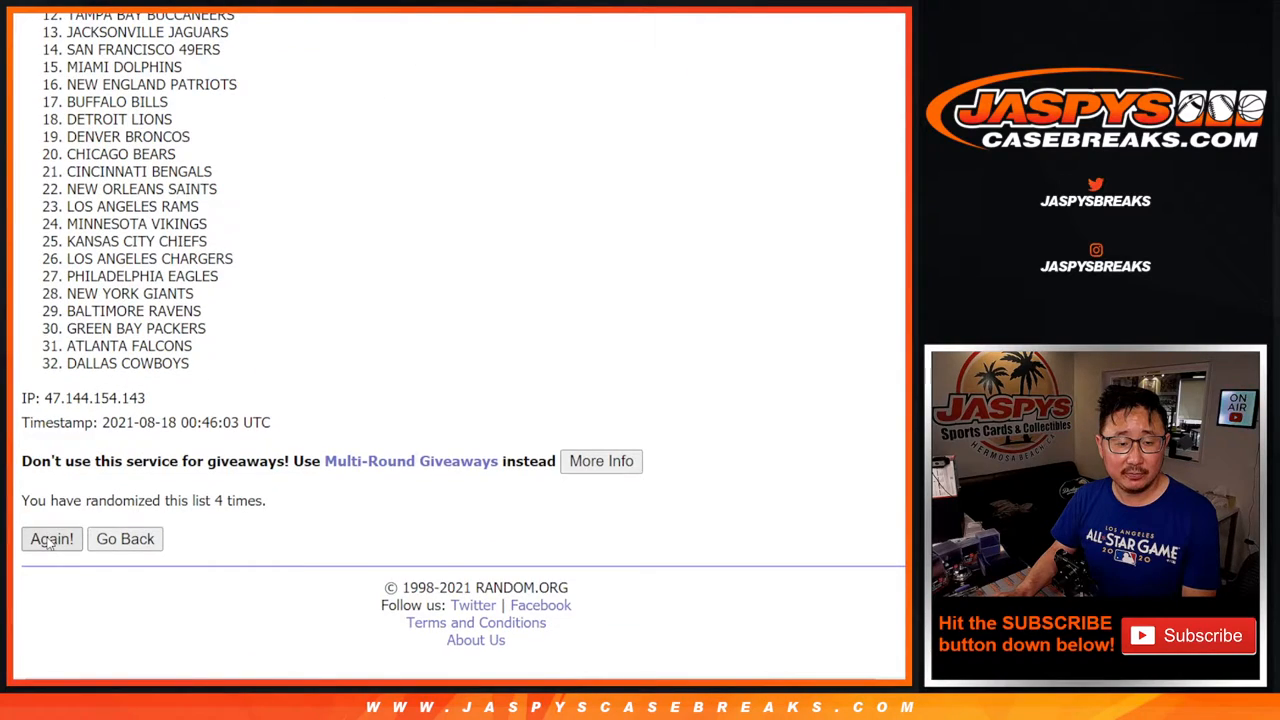
pyautogui.click(52, 538)
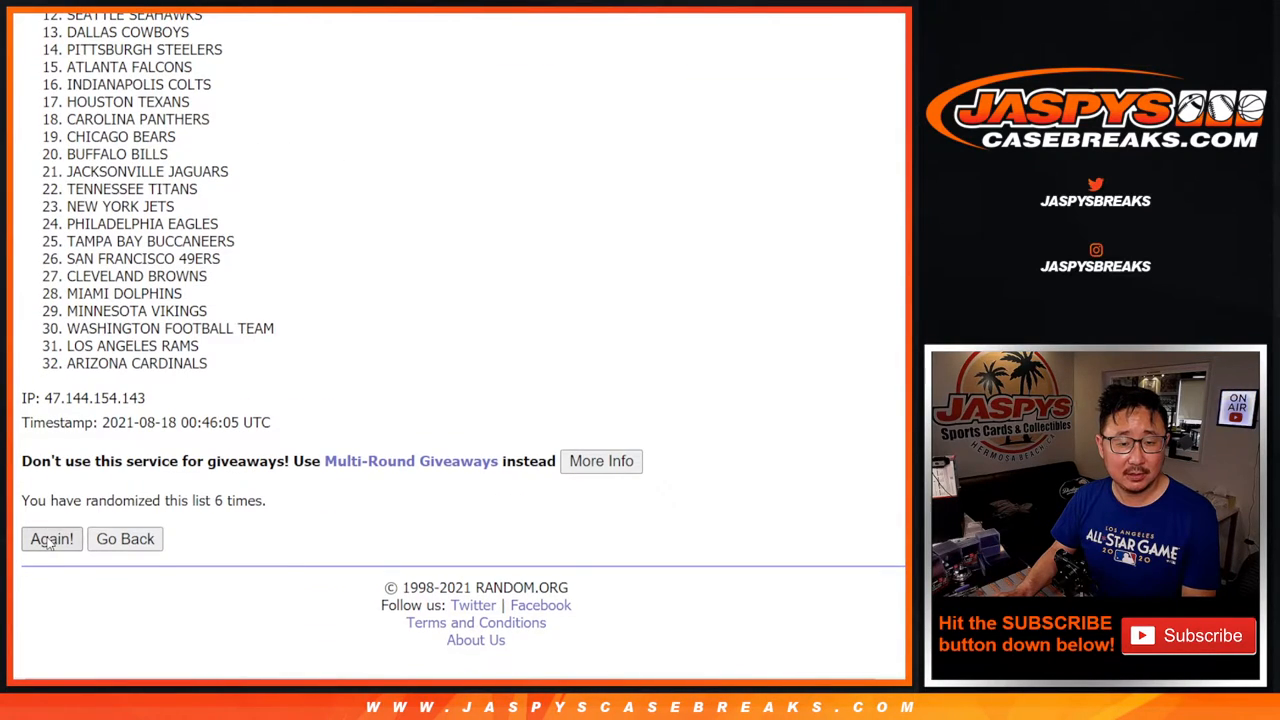
pyautogui.click(52, 538)
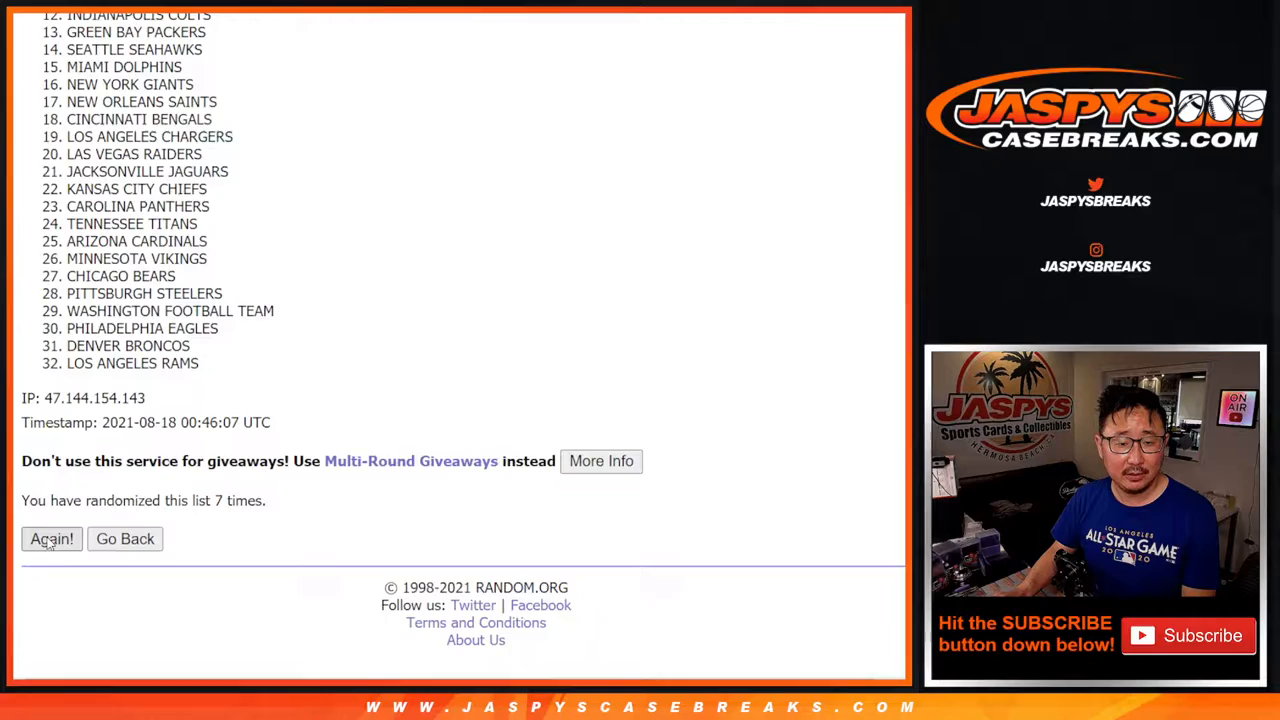
pyautogui.click(52, 538)
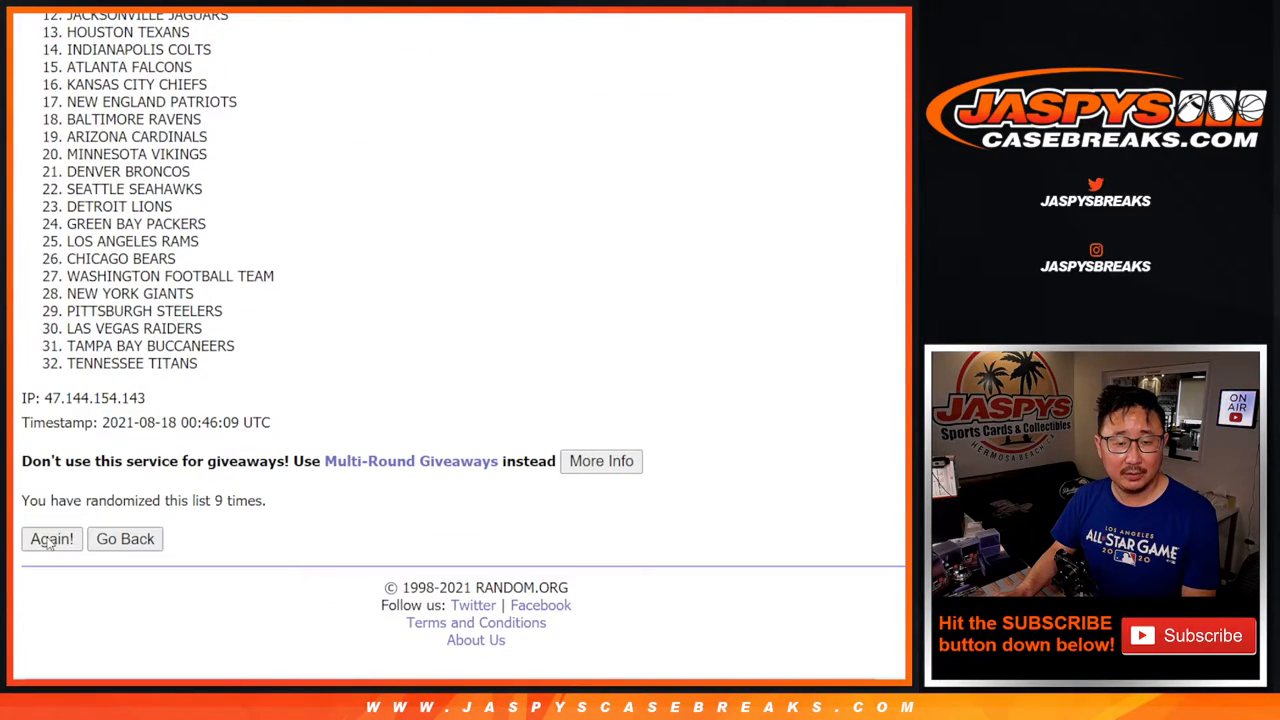
pyautogui.click(52, 538)
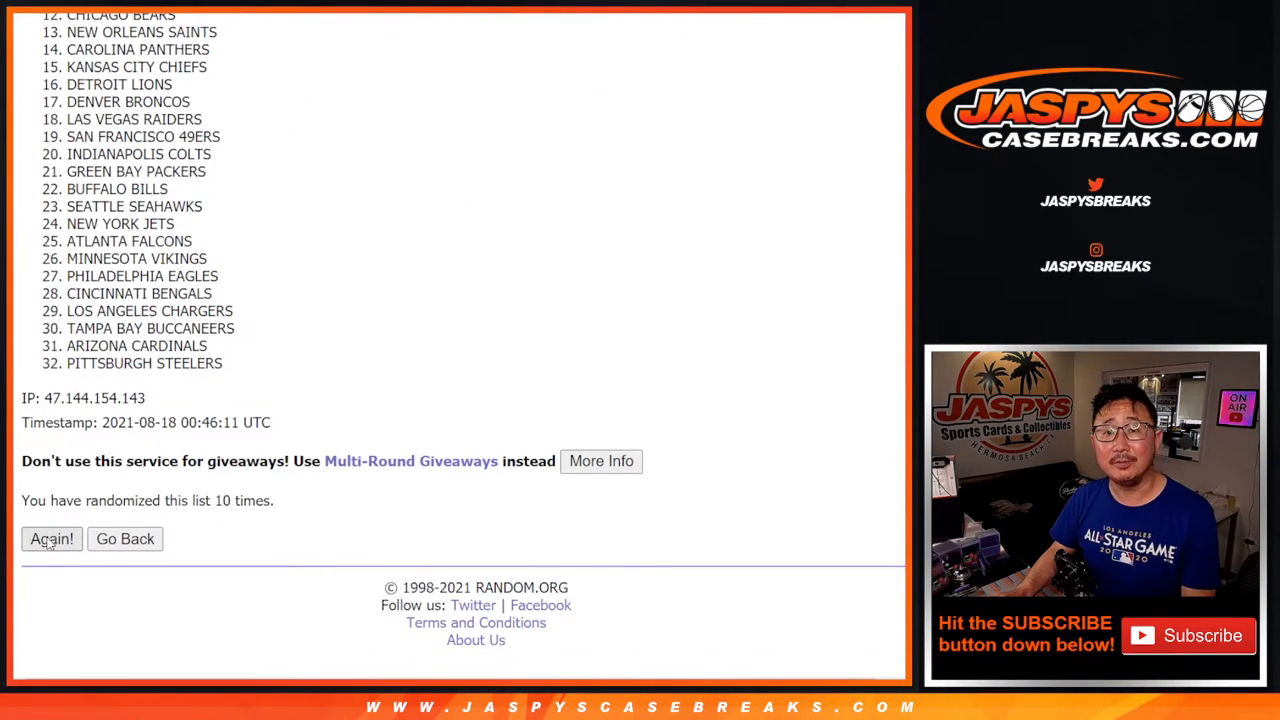
pyautogui.click(52, 538)
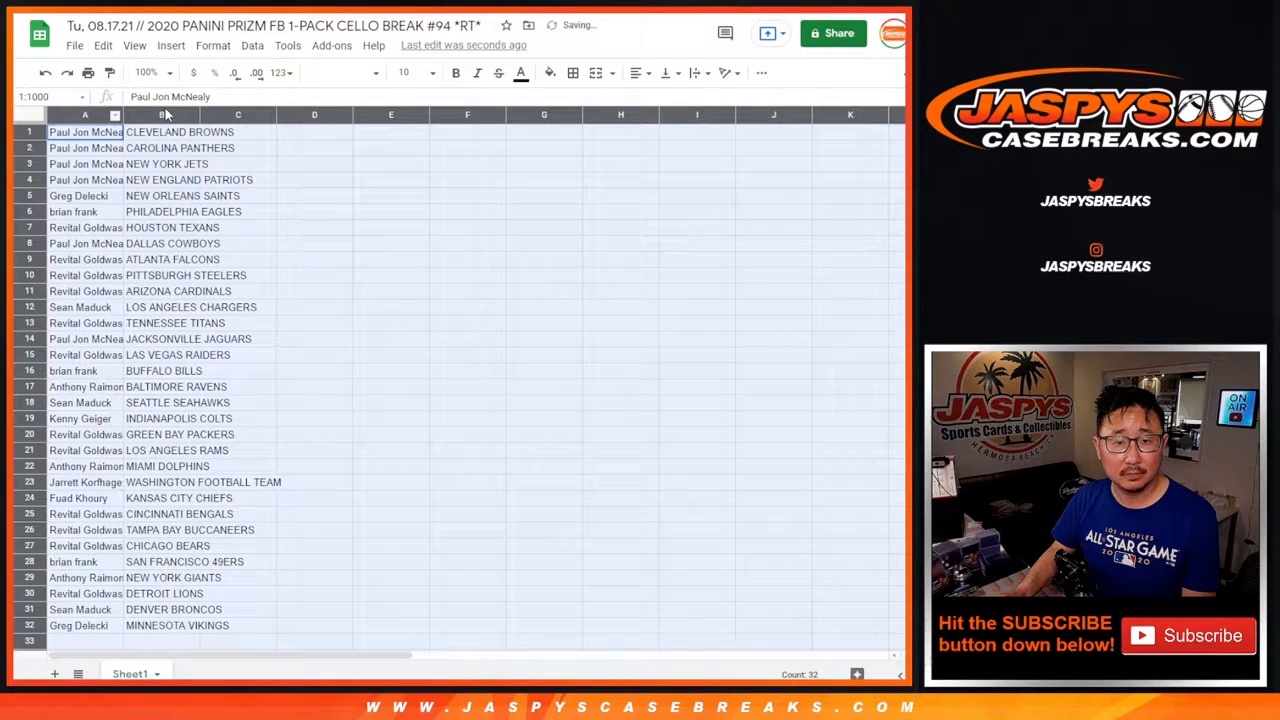
# Sort the pairings by column B A→Z and bring up the File > Print preview
pyautogui.click(404, 72)
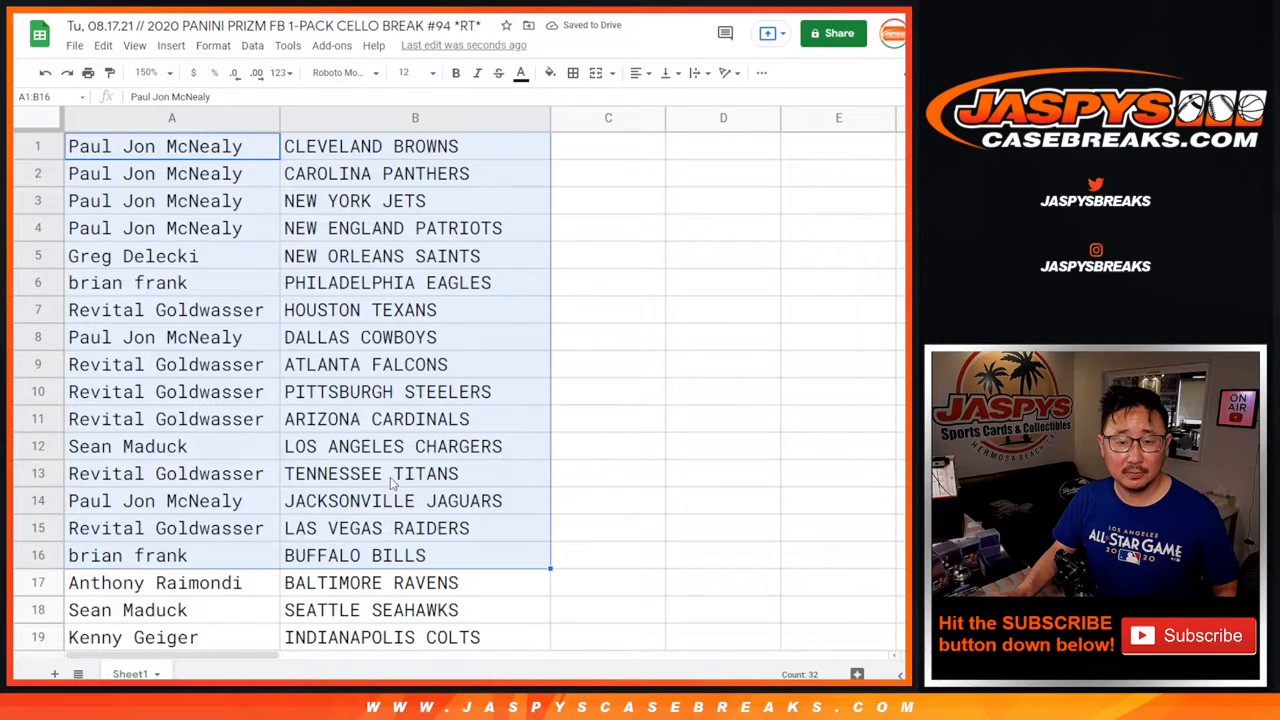
pyautogui.scroll(-3)
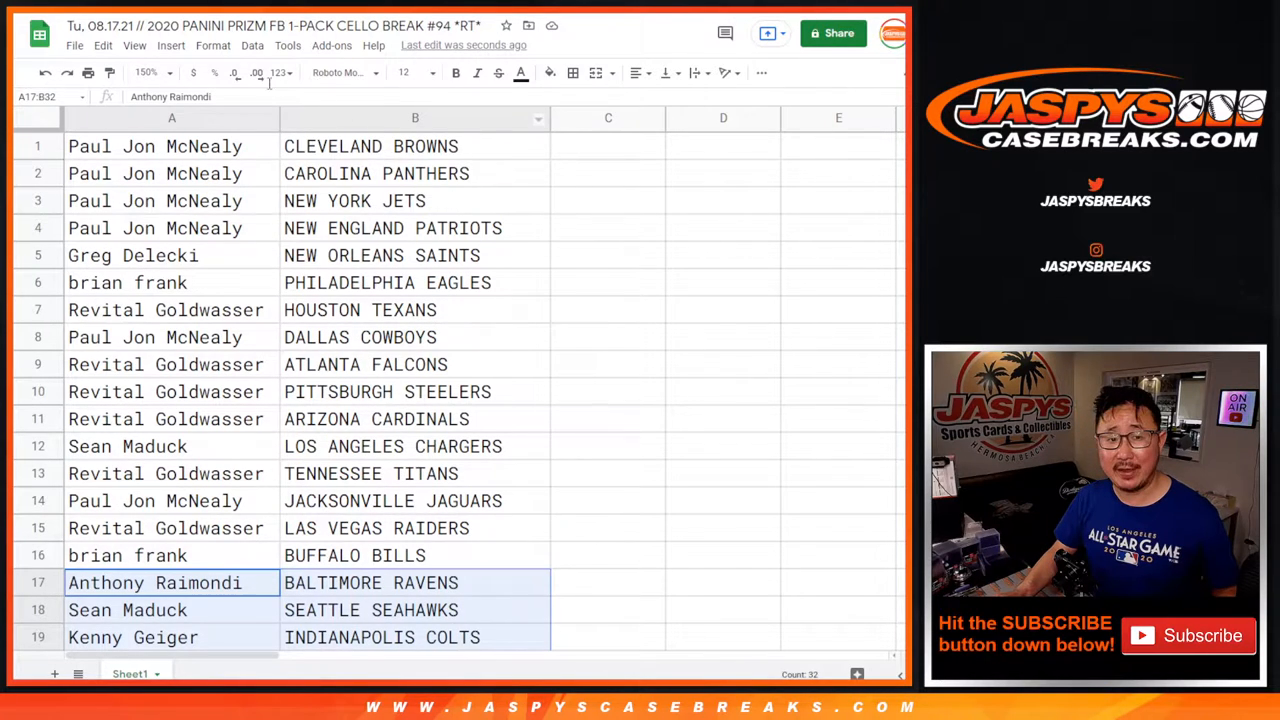
pyautogui.click(148, 72)
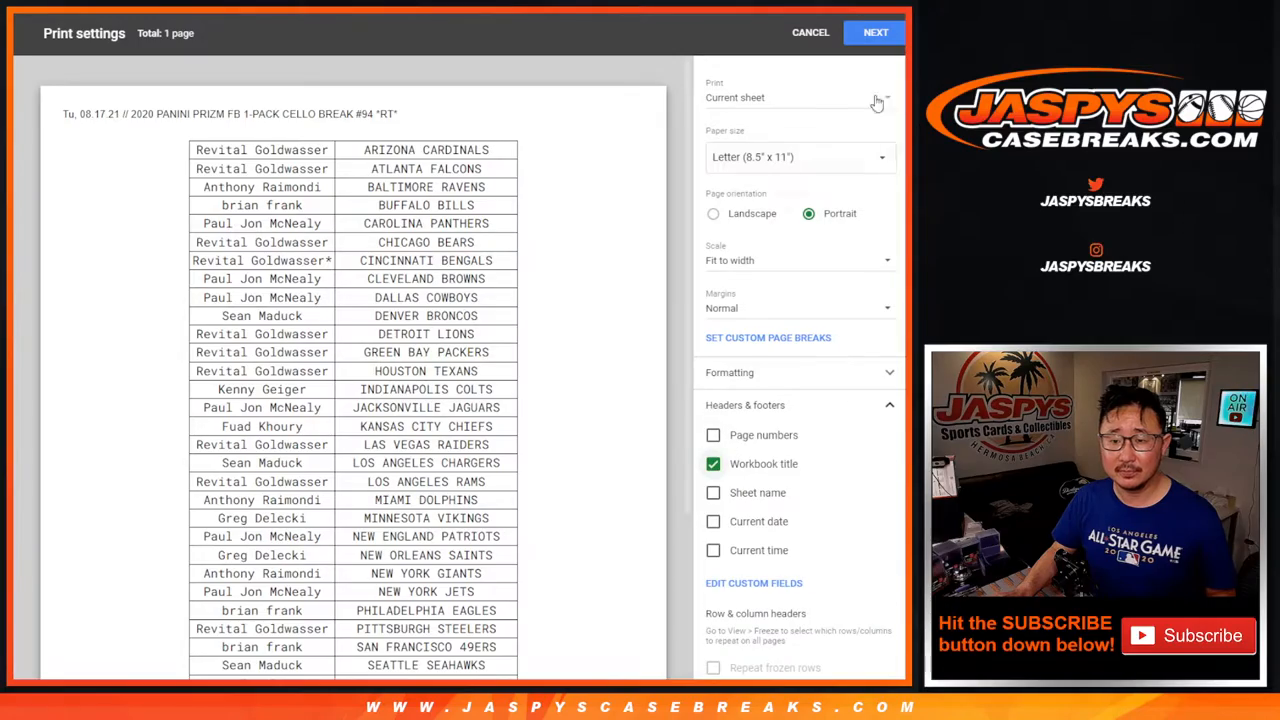
# Cancel the Print settings so all 32 customer–team pairs show sorted by team
pyautogui.click(810, 32)
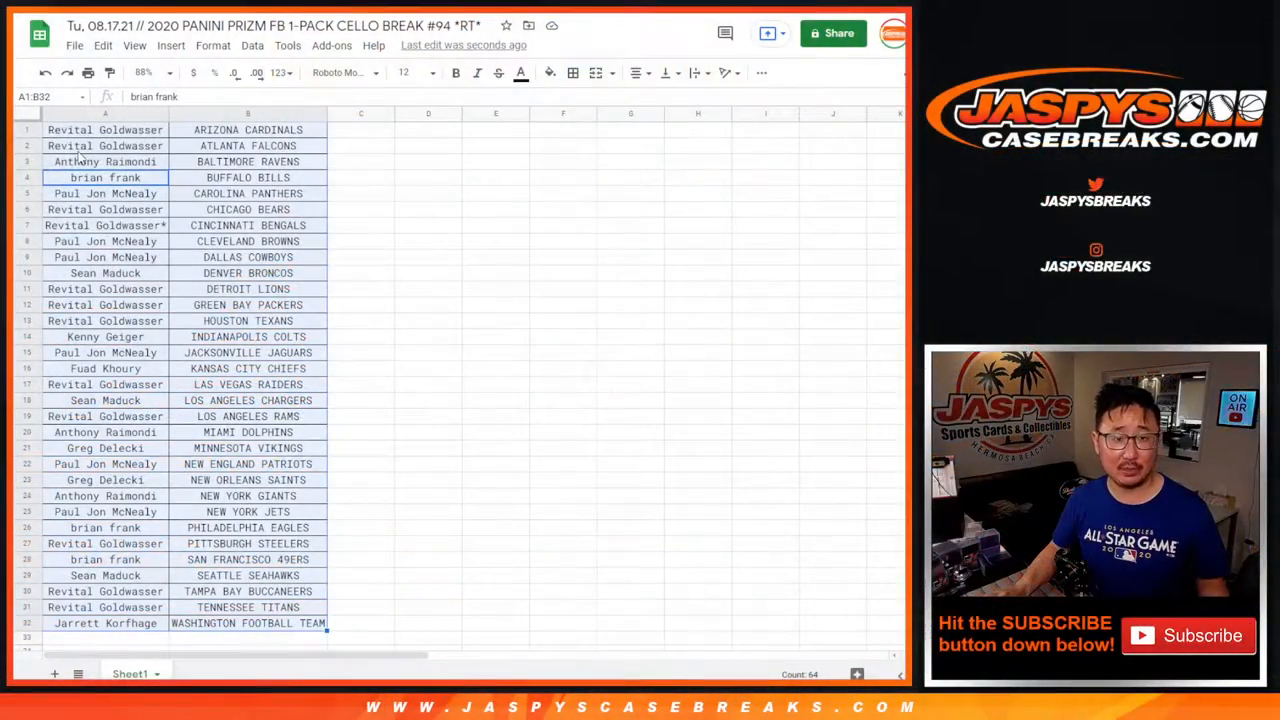
pyautogui.click(104, 128)
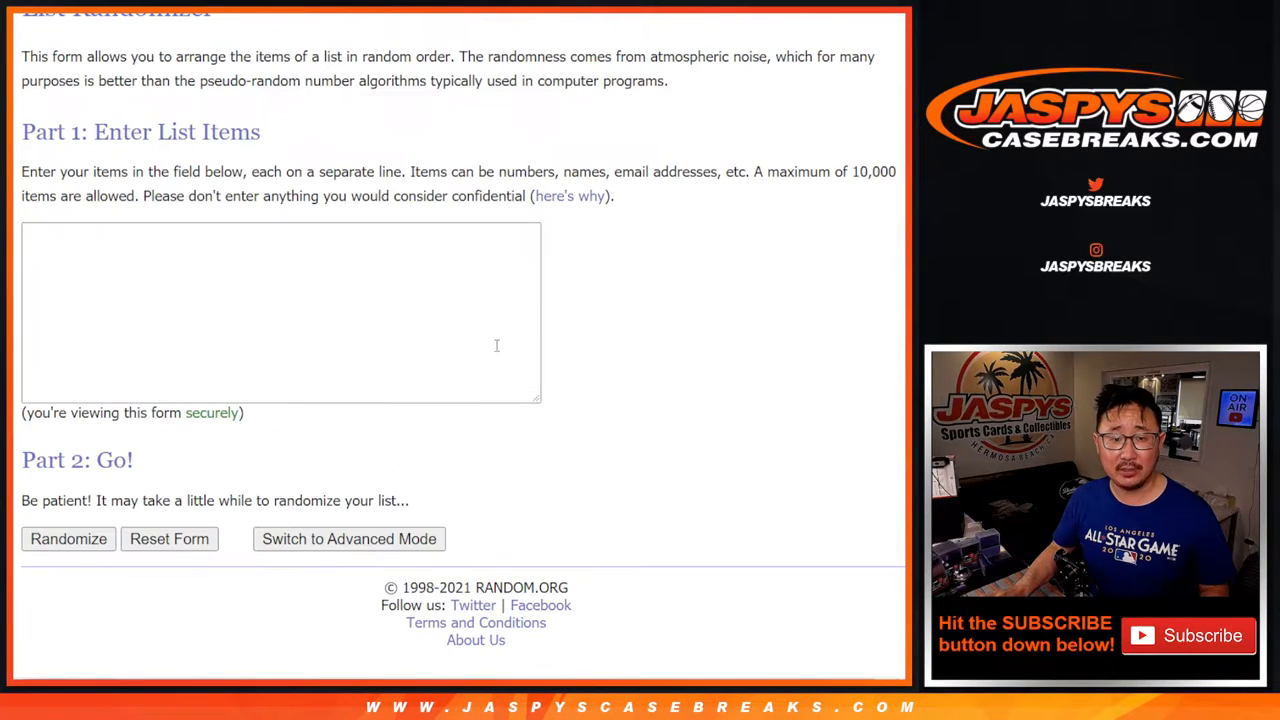
pyautogui.write('Kenny Geiger')
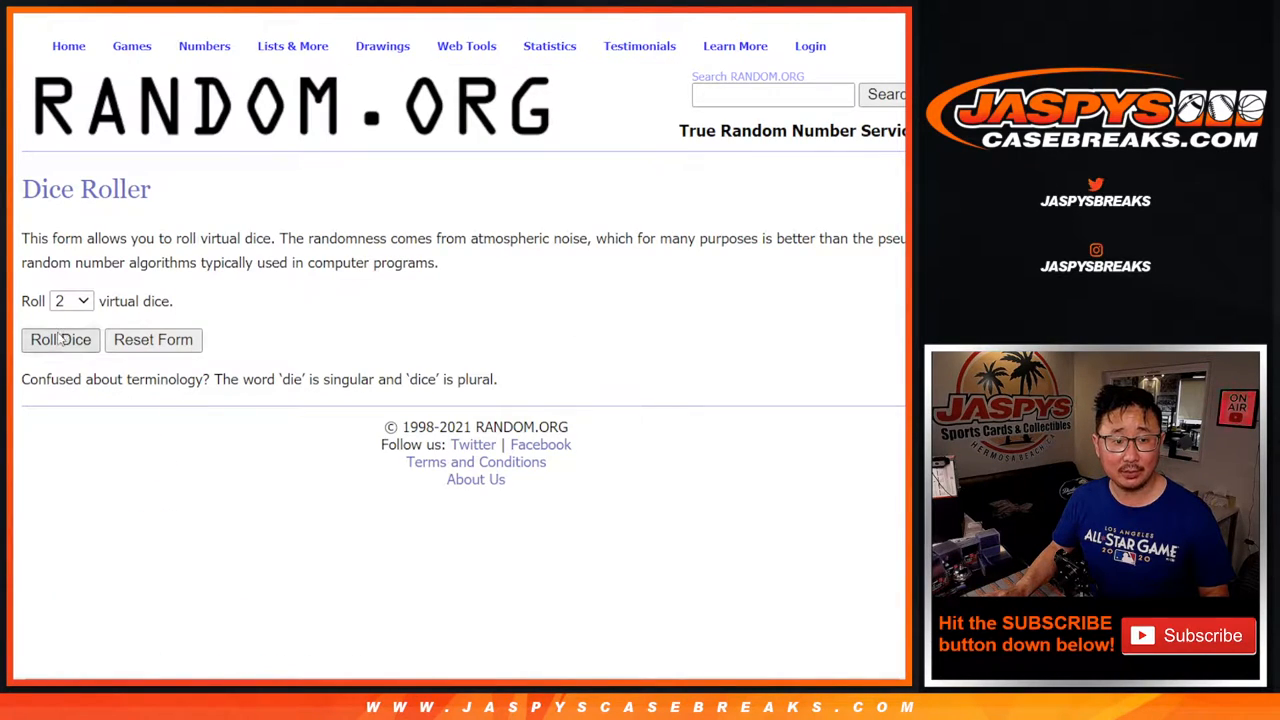
pyautogui.click(60, 340)
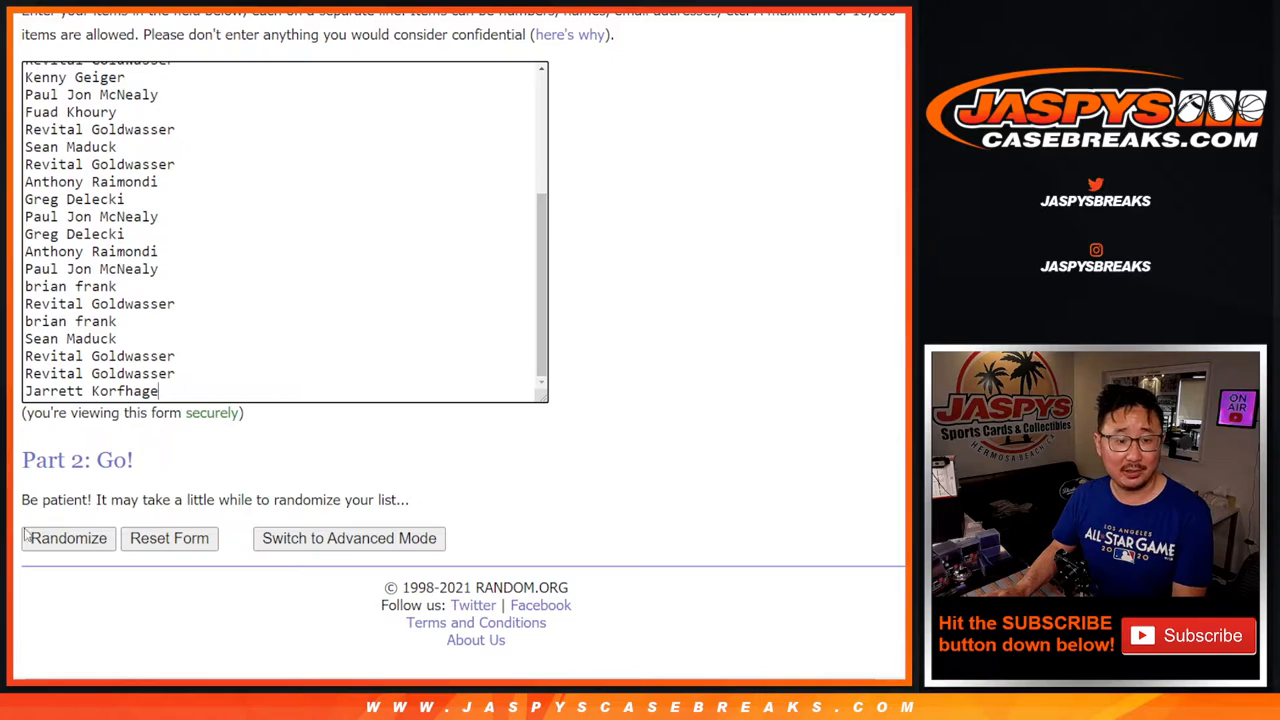
# Randomize the customer names and reshuffle until the counter reads 6 times
pyautogui.click(68, 538)
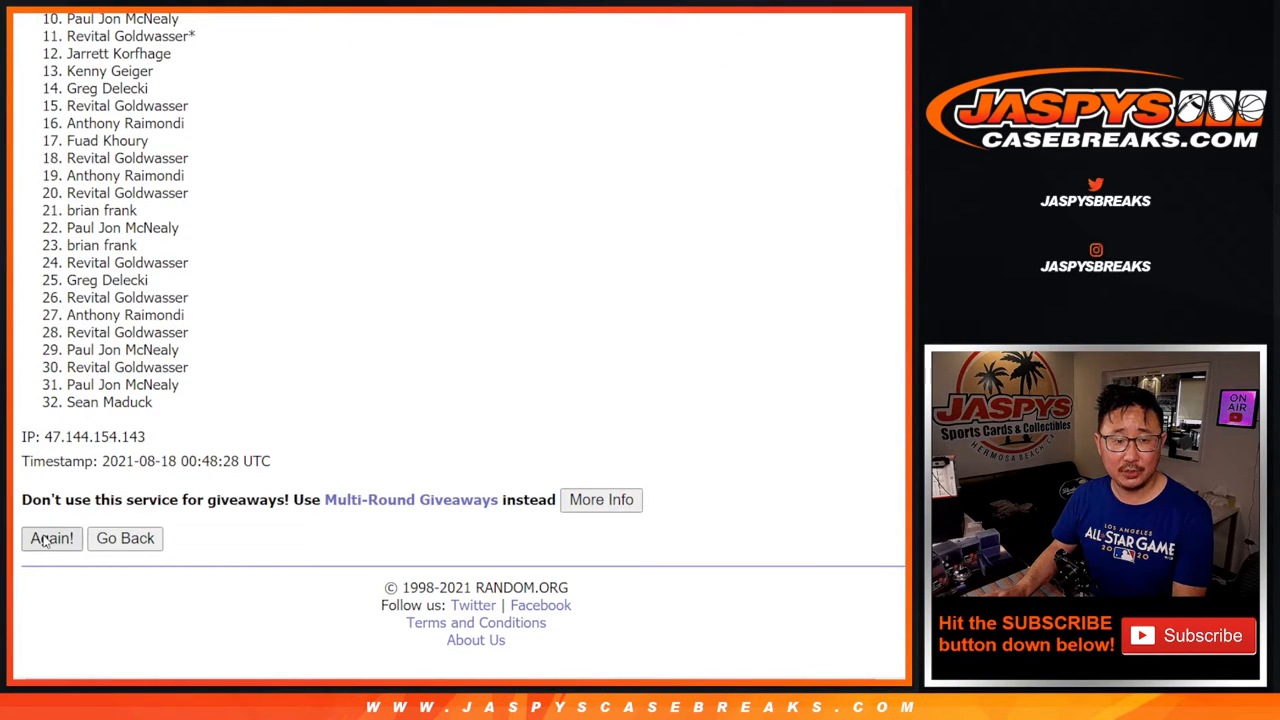
pyautogui.click(52, 538)
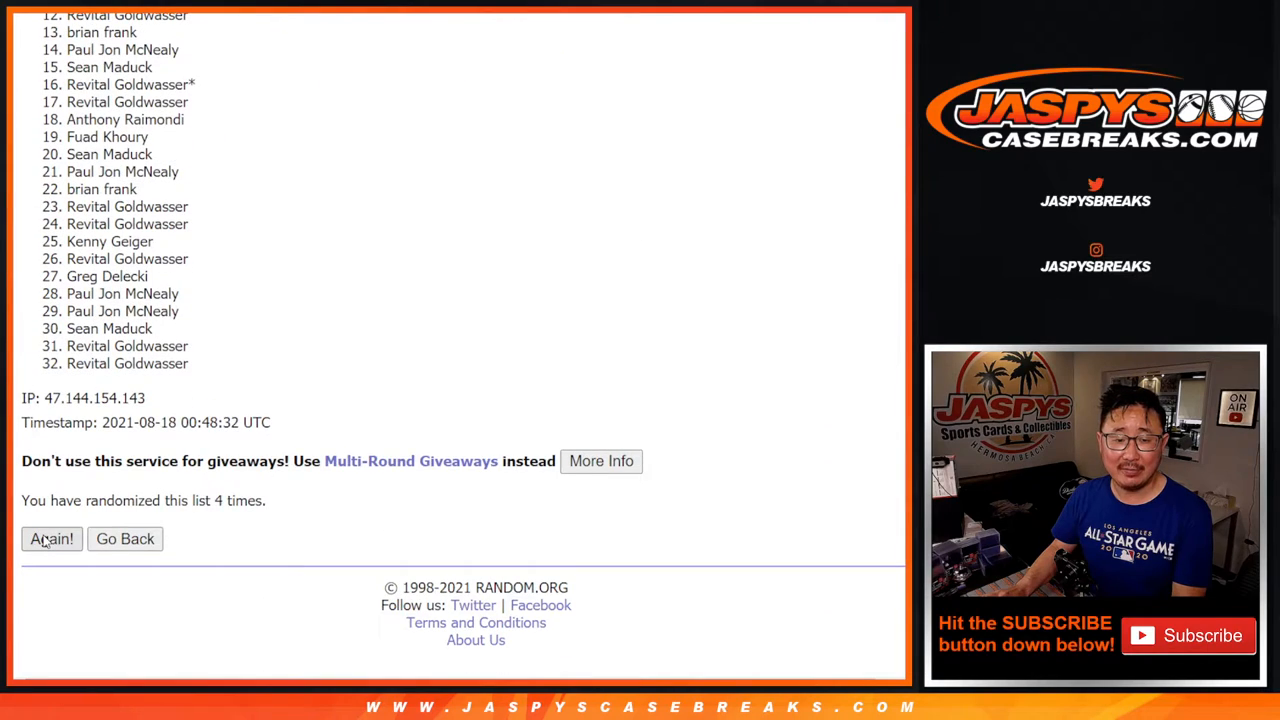
pyautogui.click(52, 538)
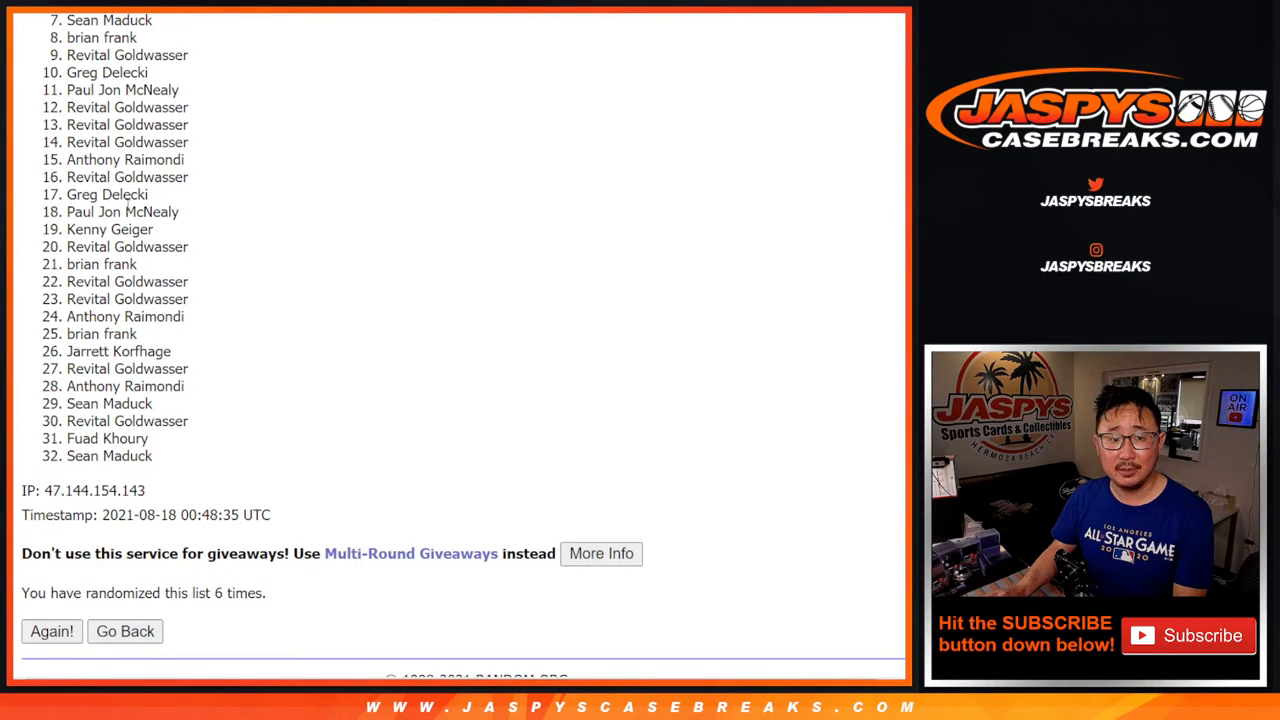
pyautogui.moveTo(490, 432)
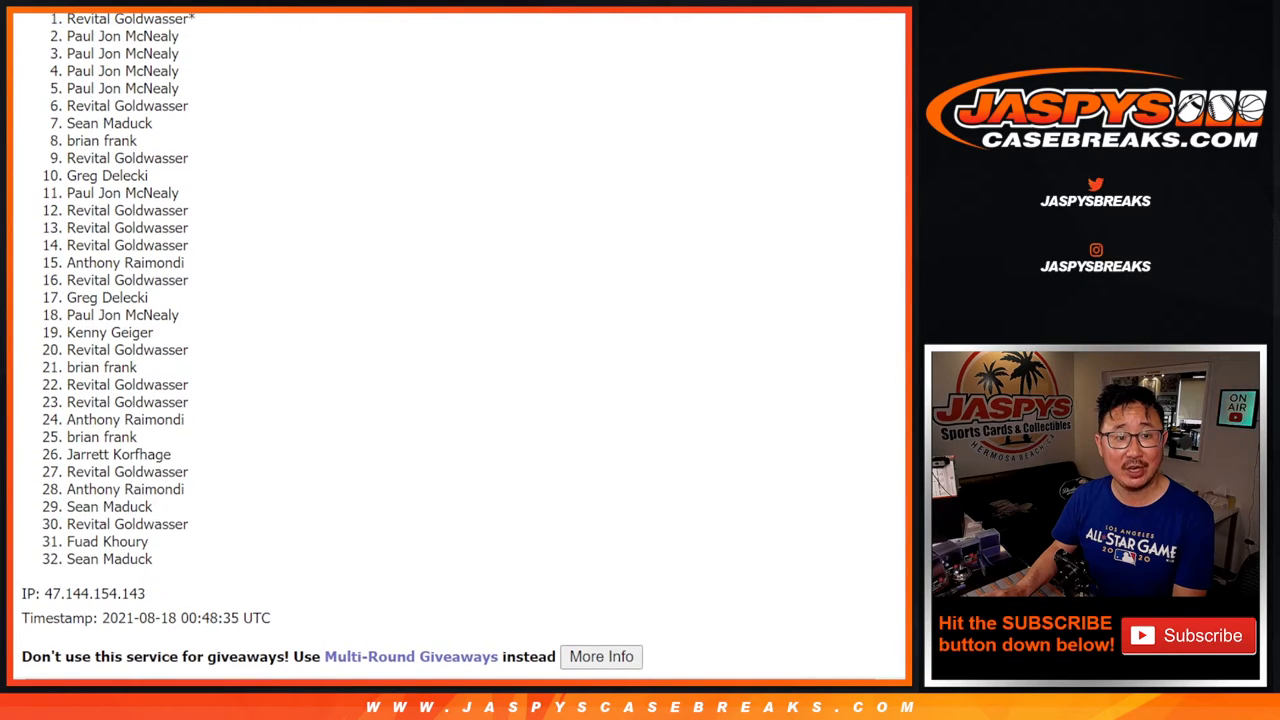
# Highlight entries 1 through 6 of the final shuffled customer list
pyautogui.moveTo(70, 18); pyautogui.dragTo(200, 114)
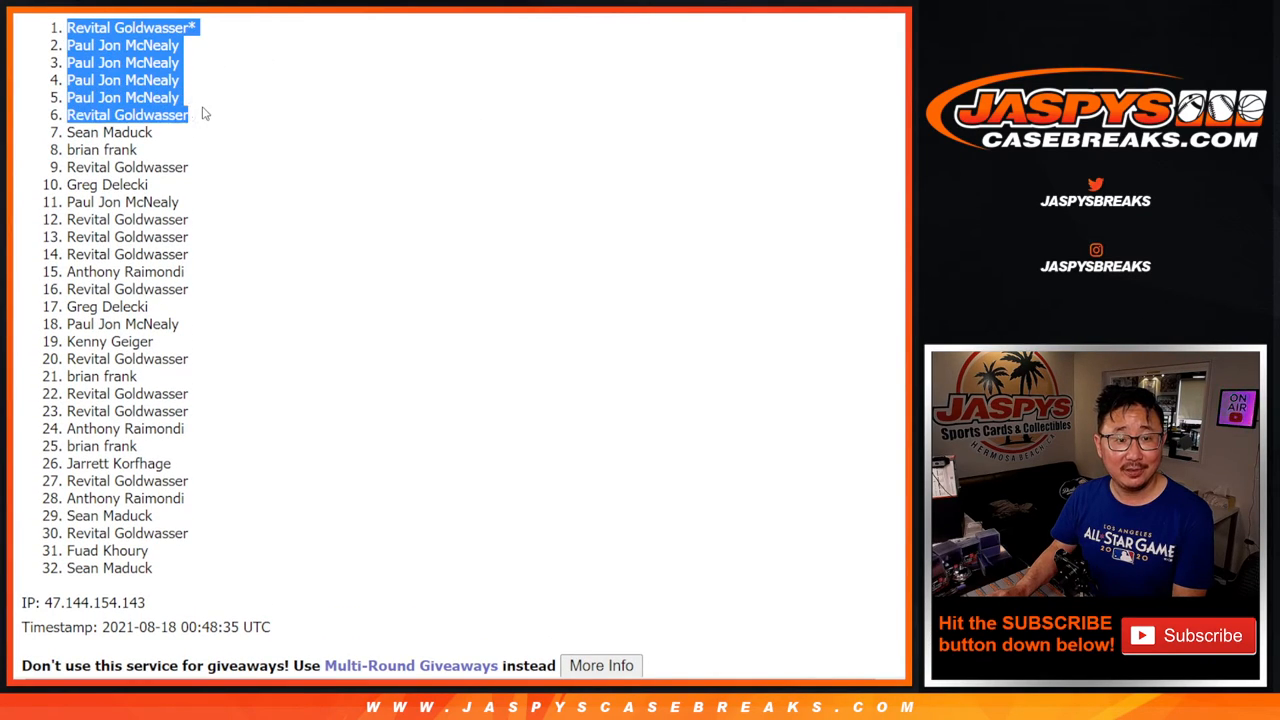
pyautogui.moveTo(332, 168)
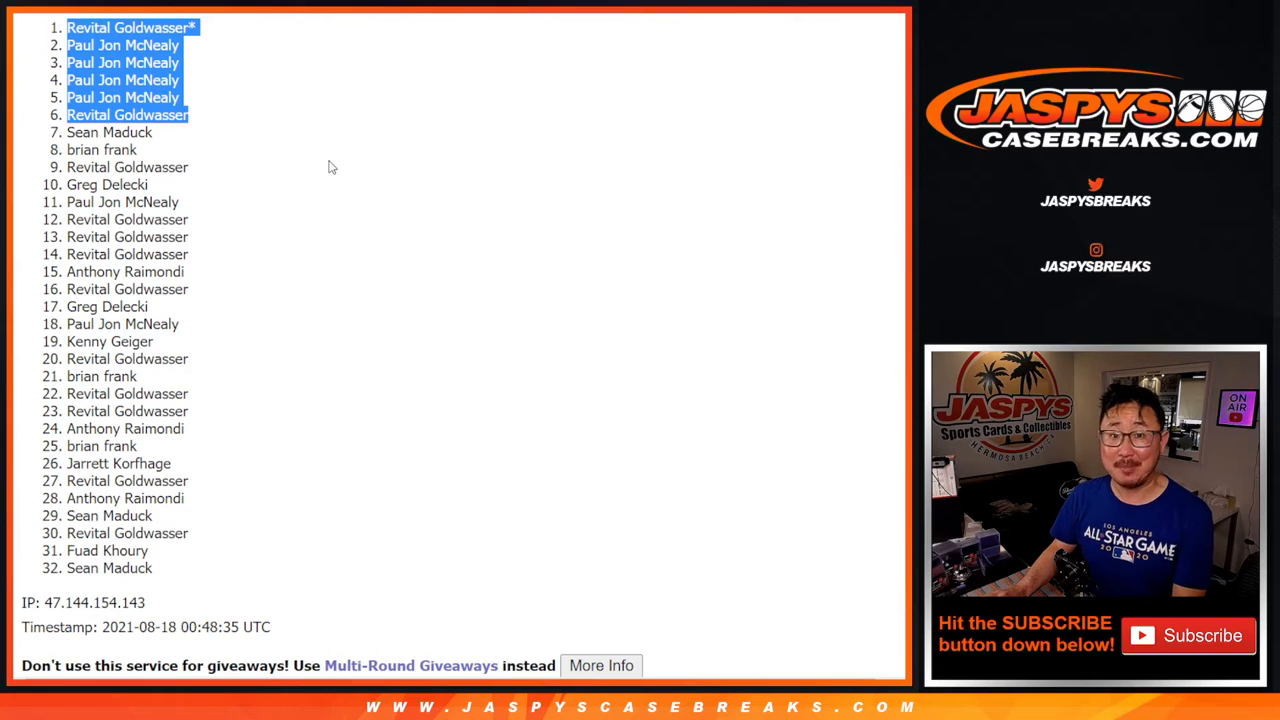
pyautogui.moveTo(380, 240)
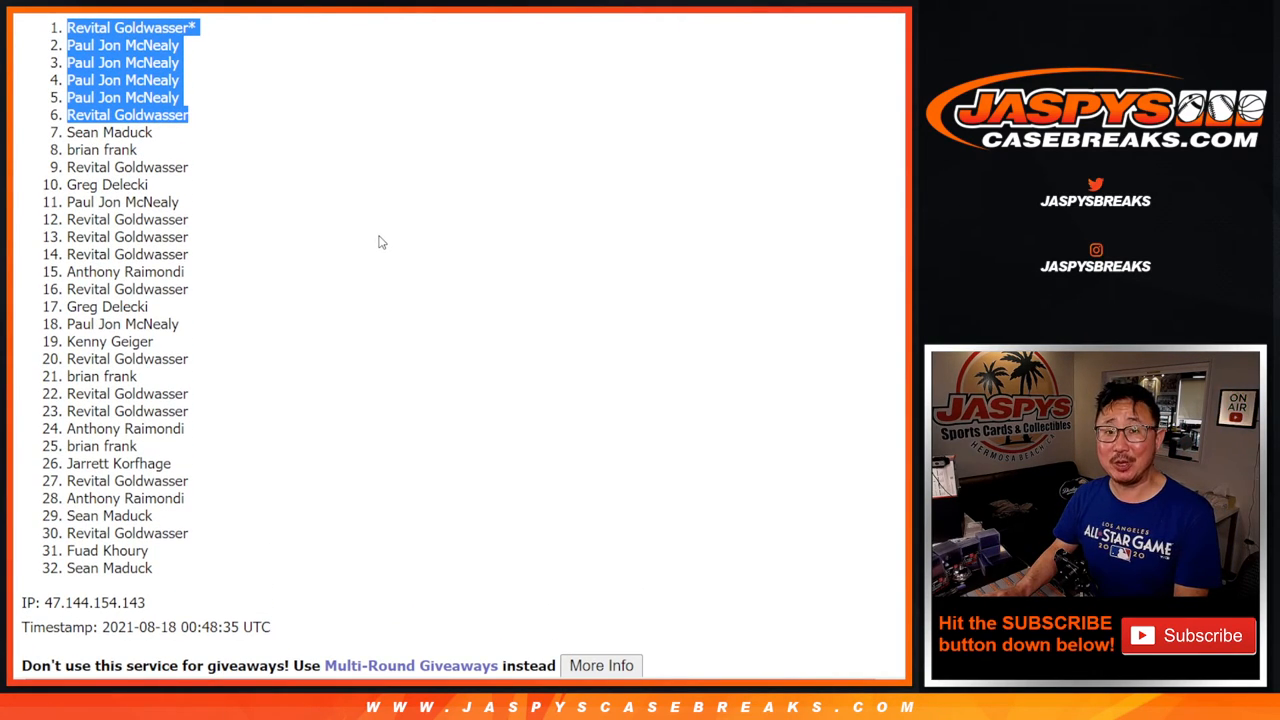
pyautogui.moveTo(402, 248)
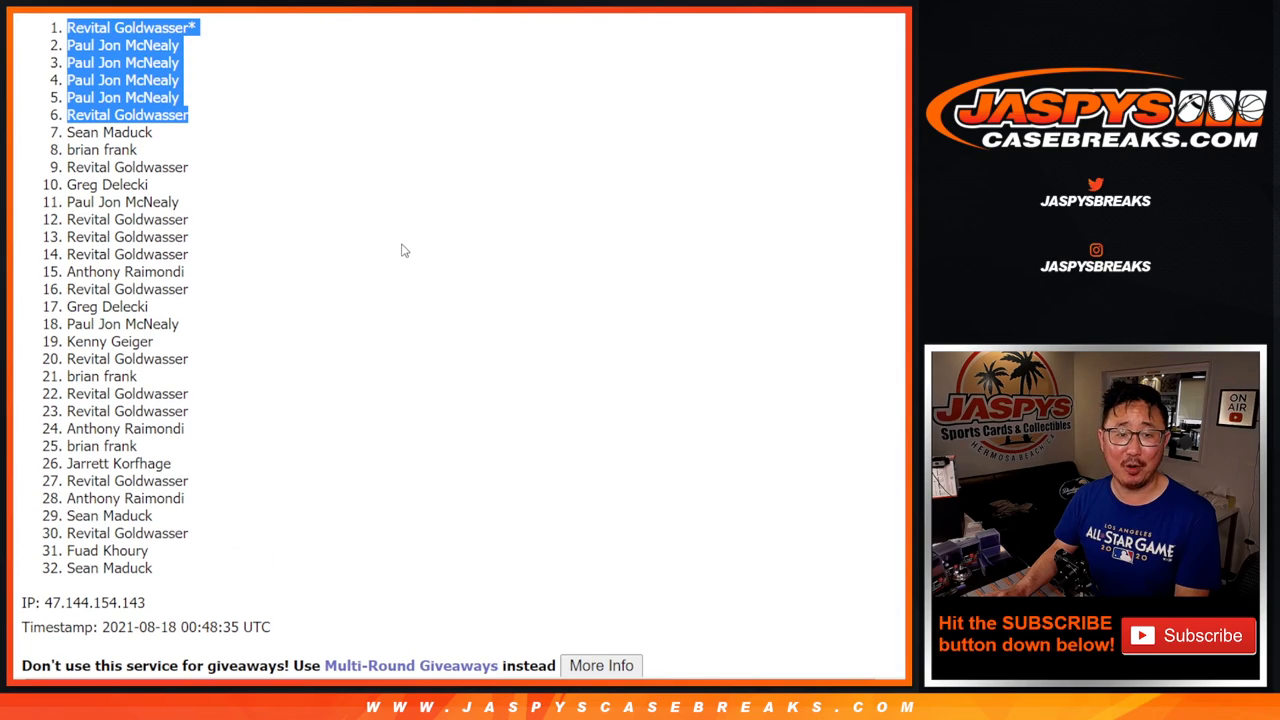